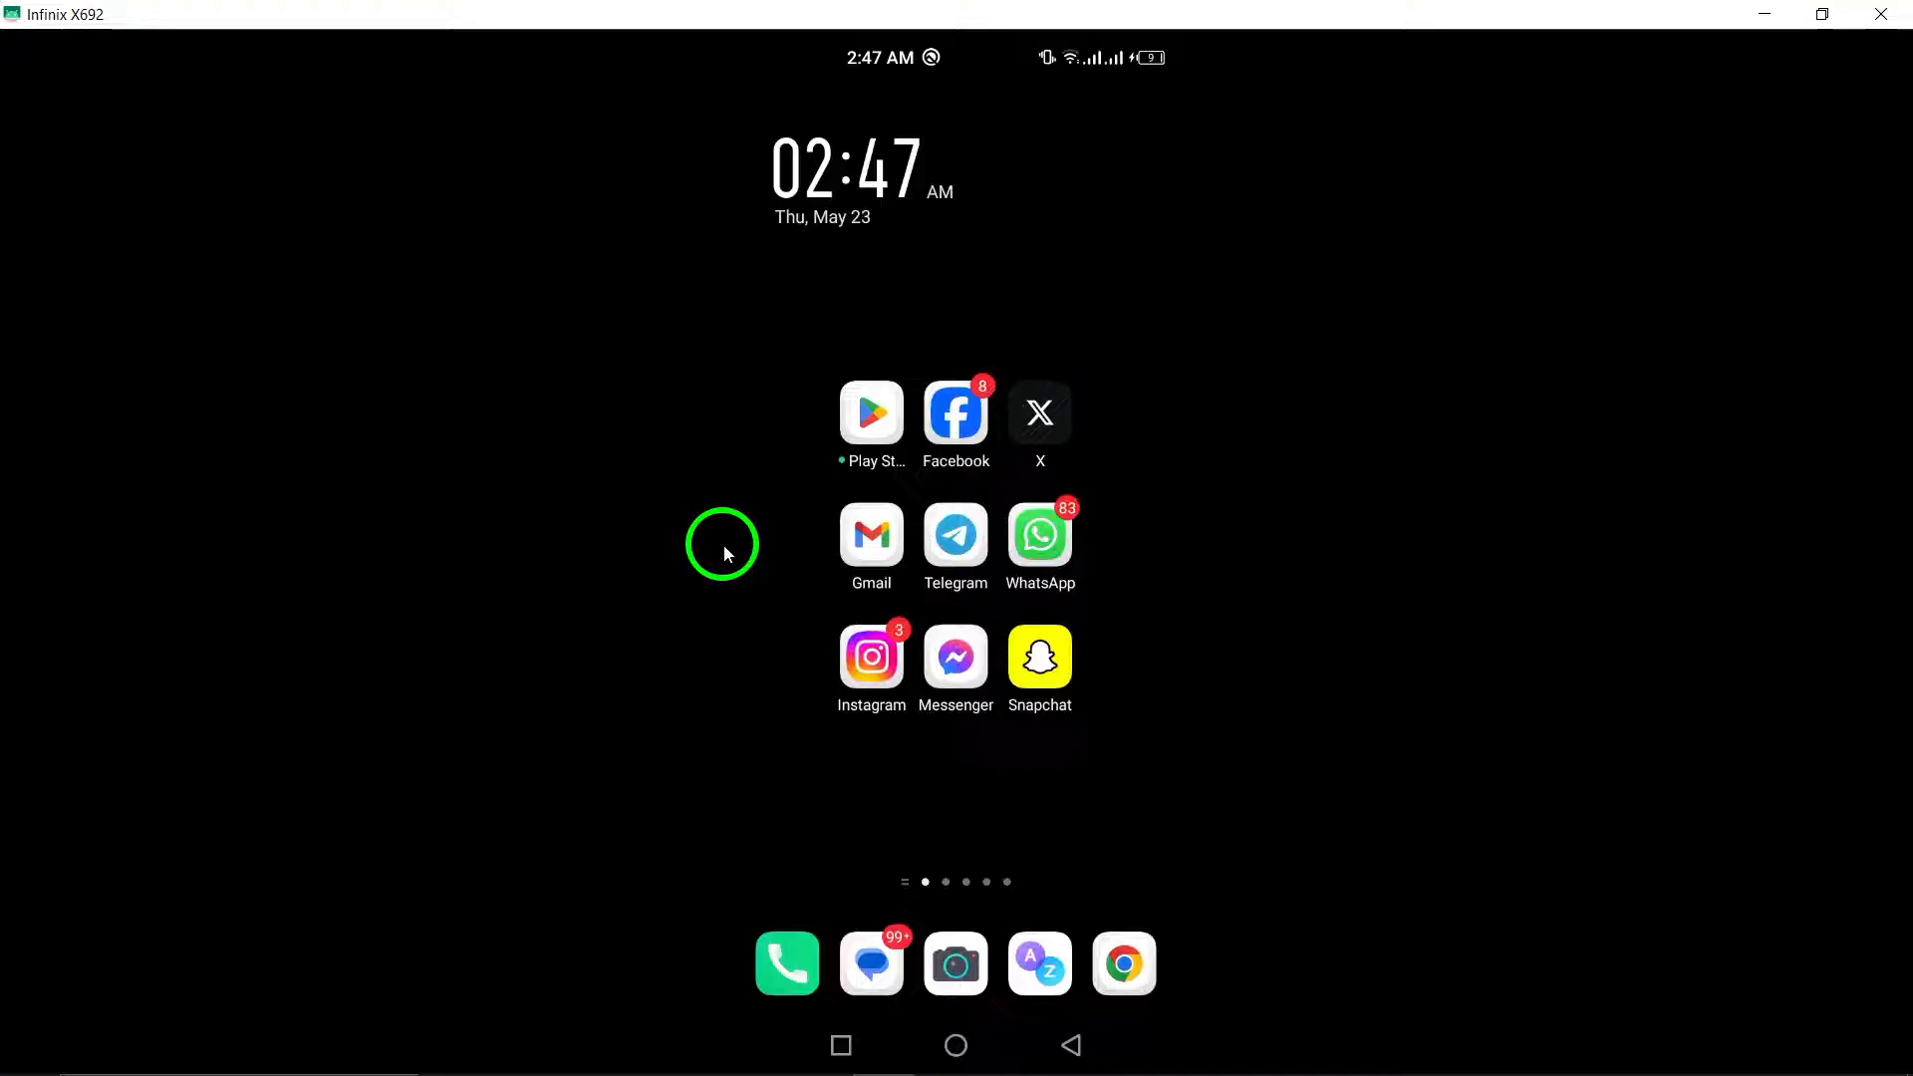
pyautogui.moveTo(949, 321)
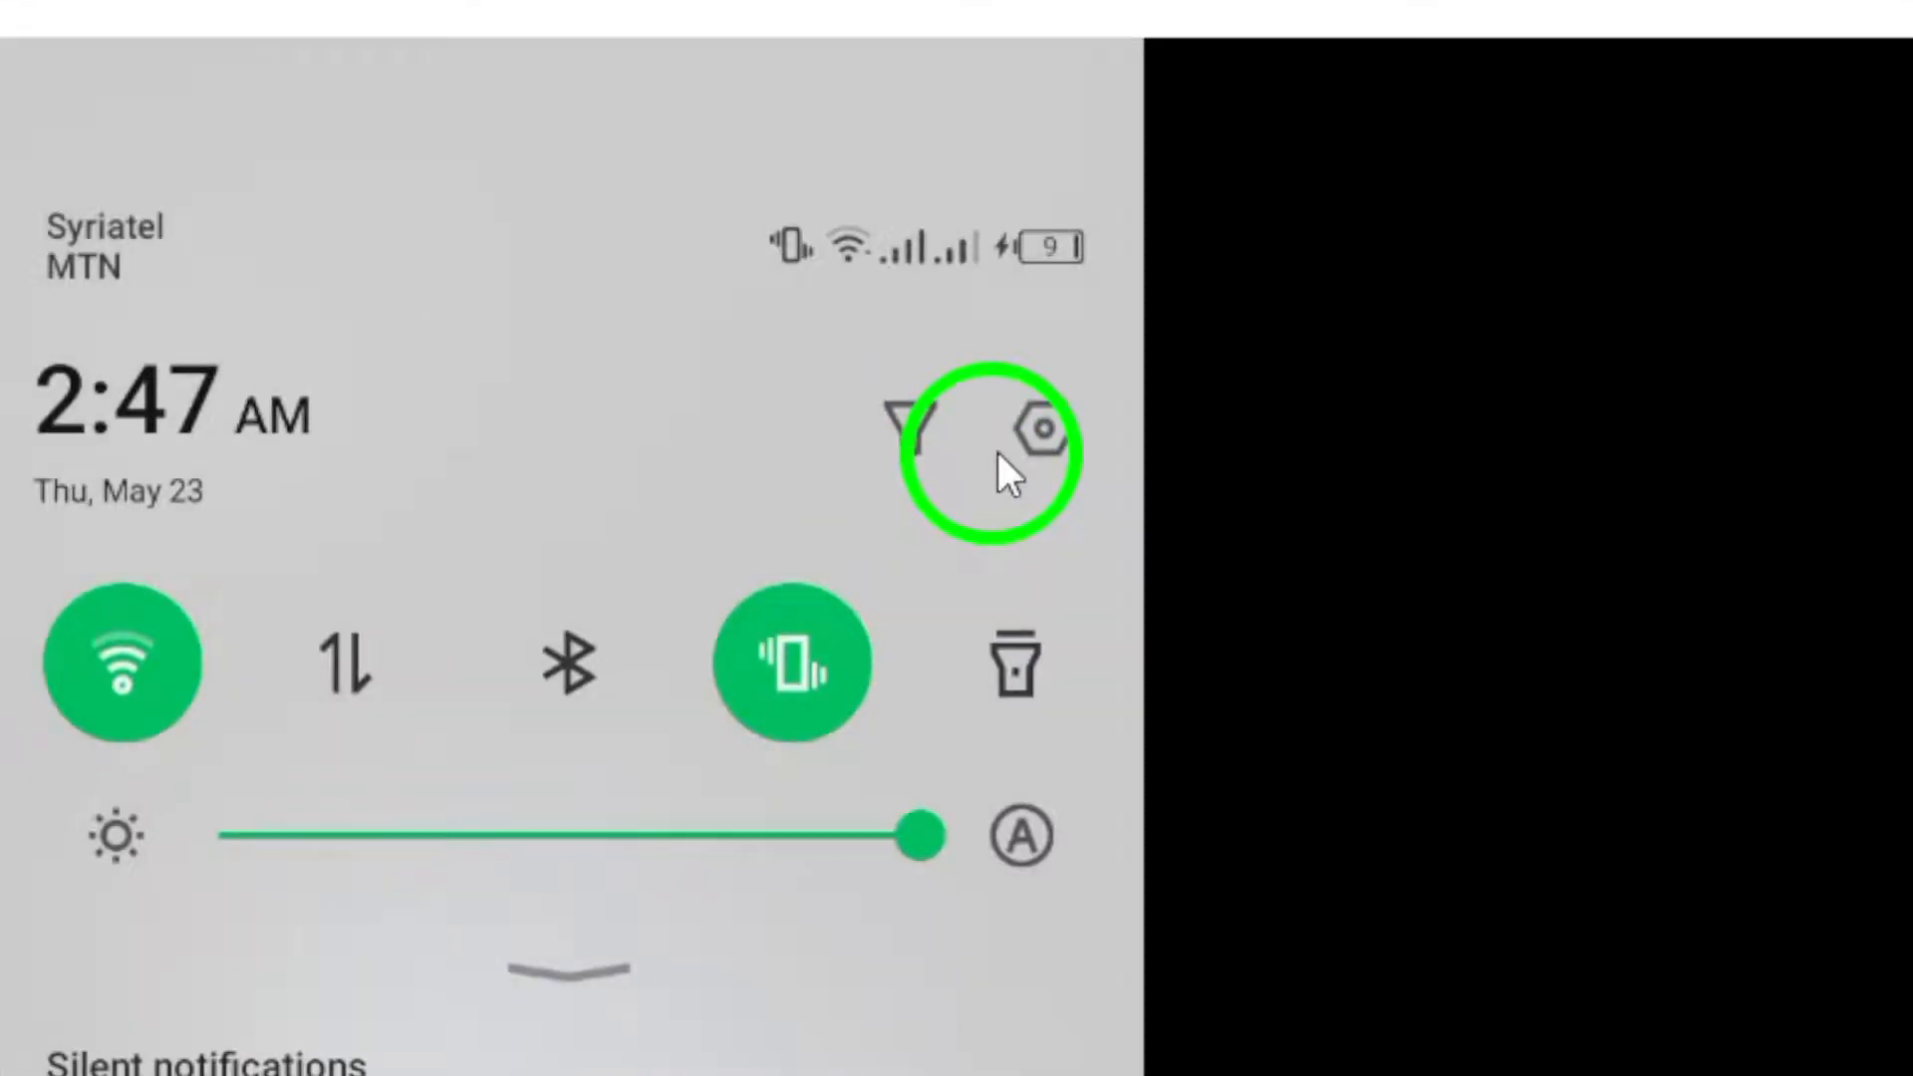
# Open Settings from the quick panel and scroll down to App management
pyautogui.click(1042, 430)
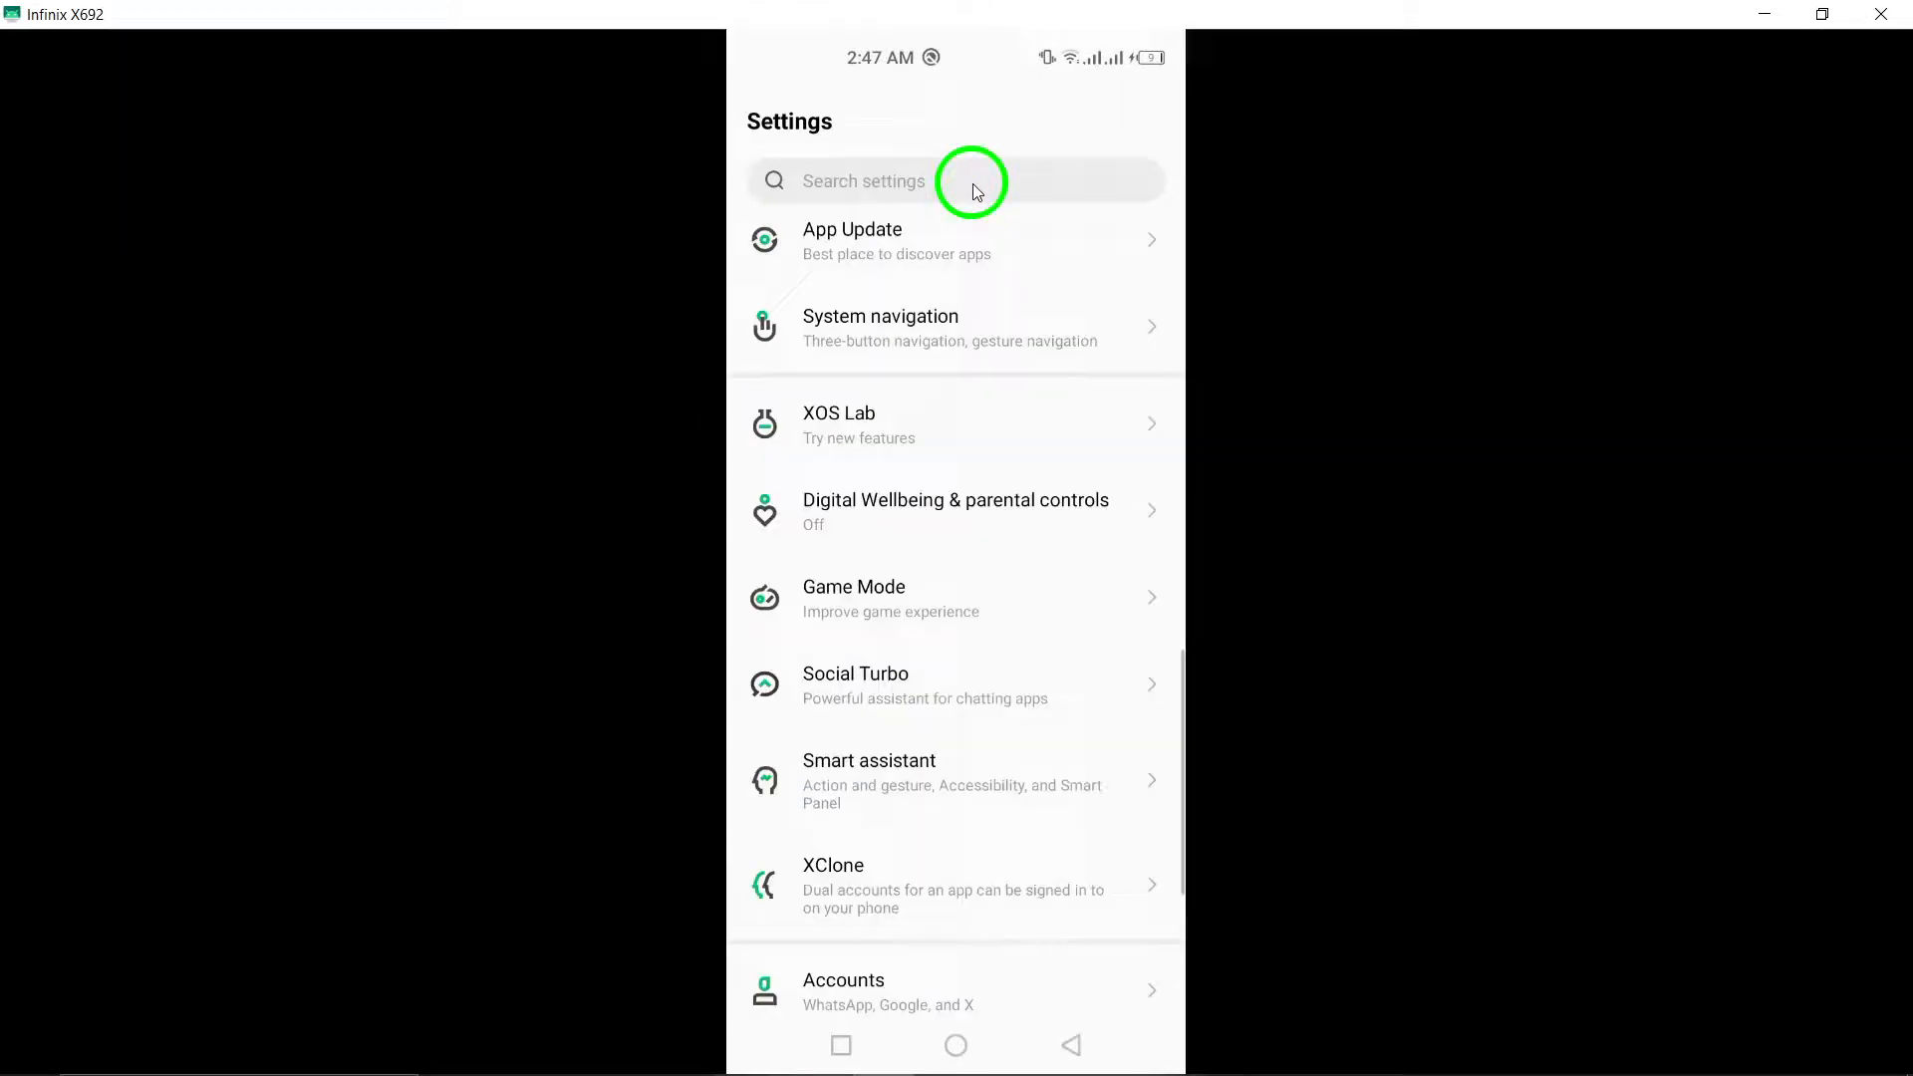
pyautogui.scroll(-3)
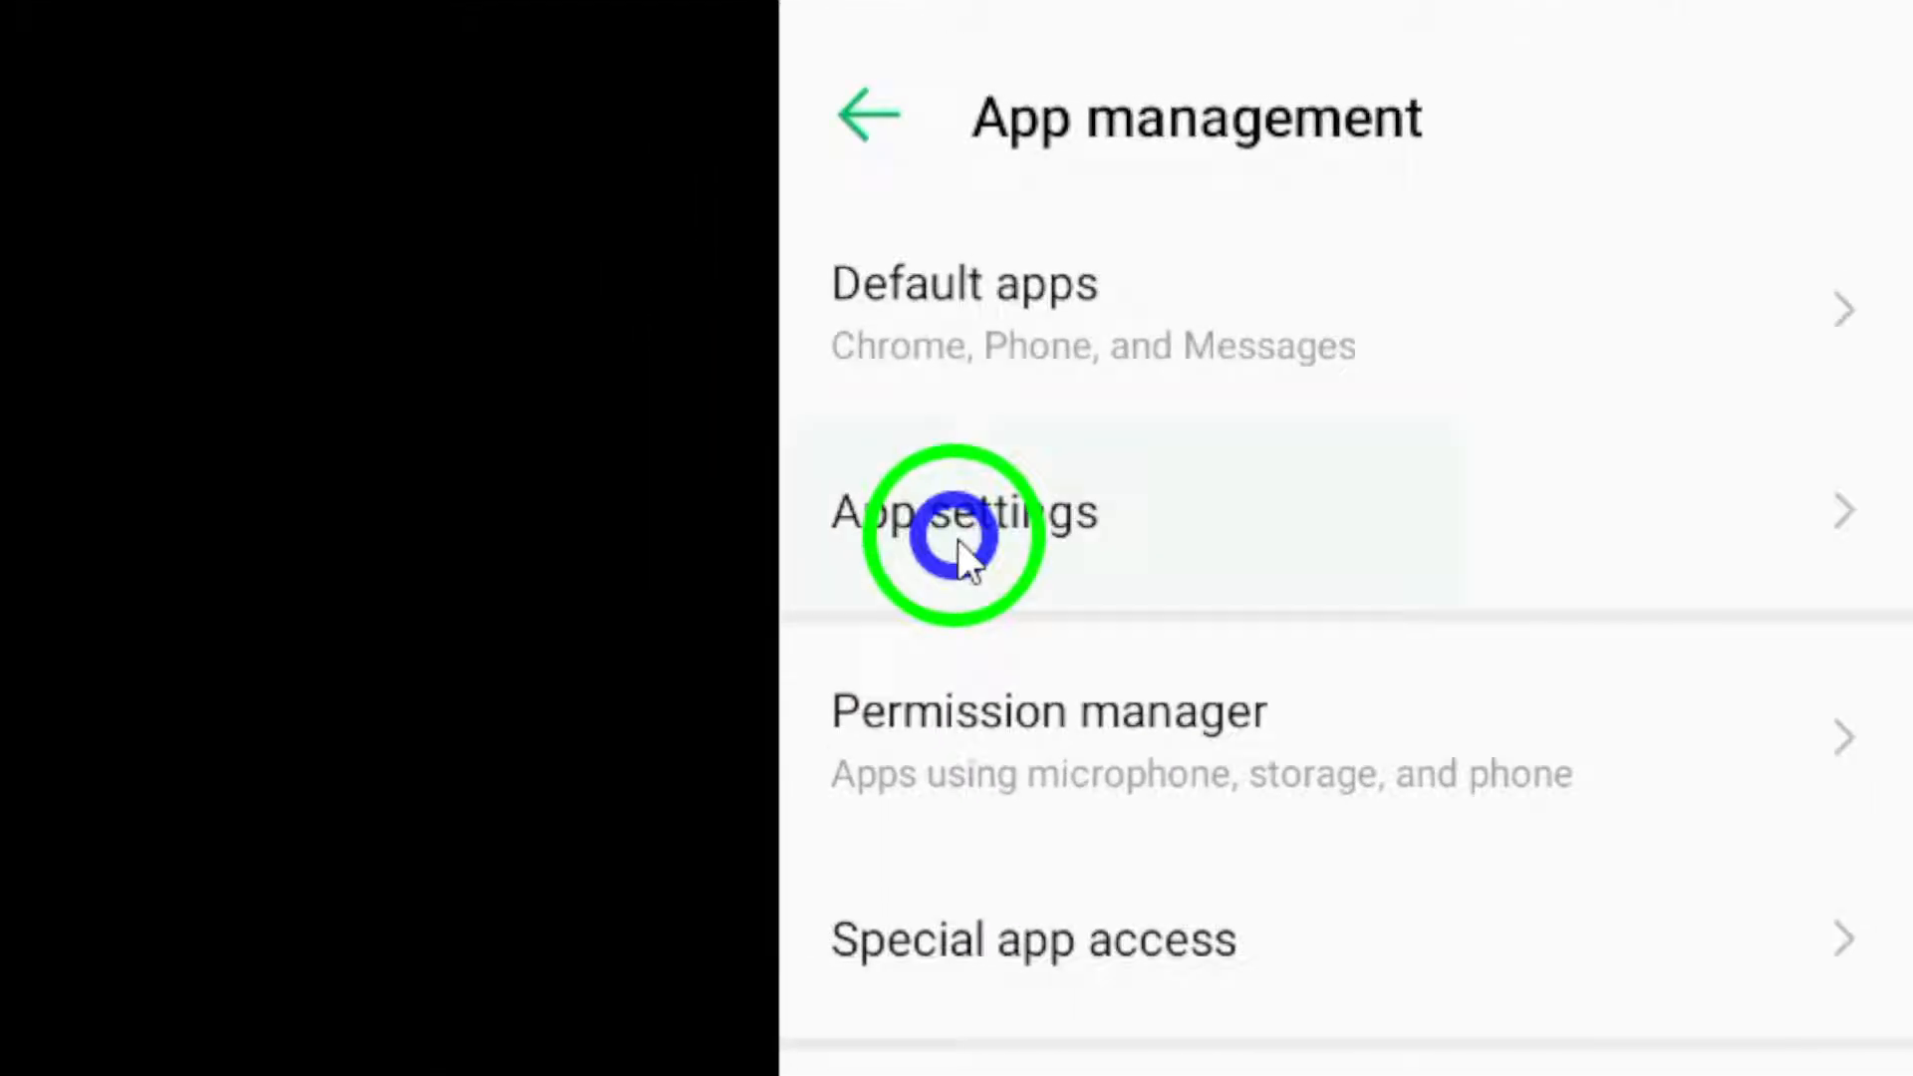
# Open App settings and scroll the installed-apps list down to Facebook
pyautogui.click(965, 512)
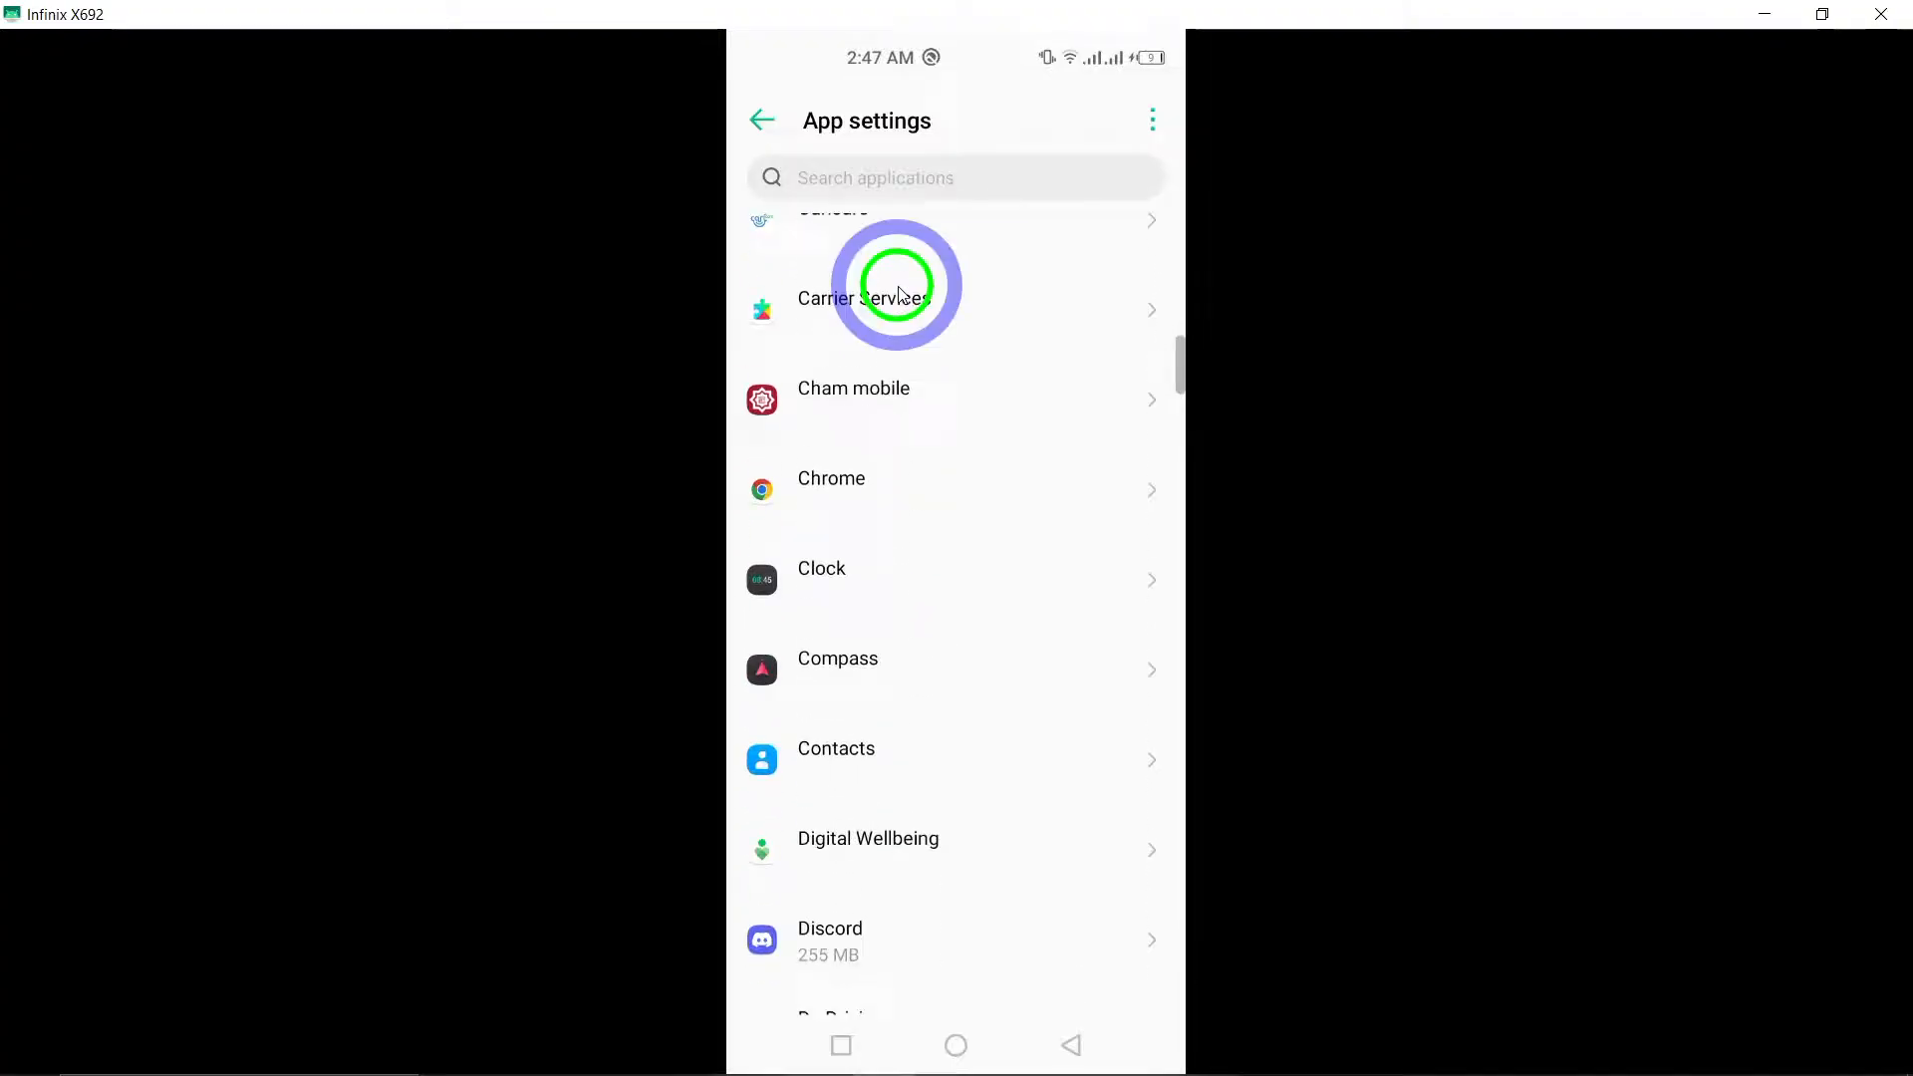
pyautogui.scroll(-3)
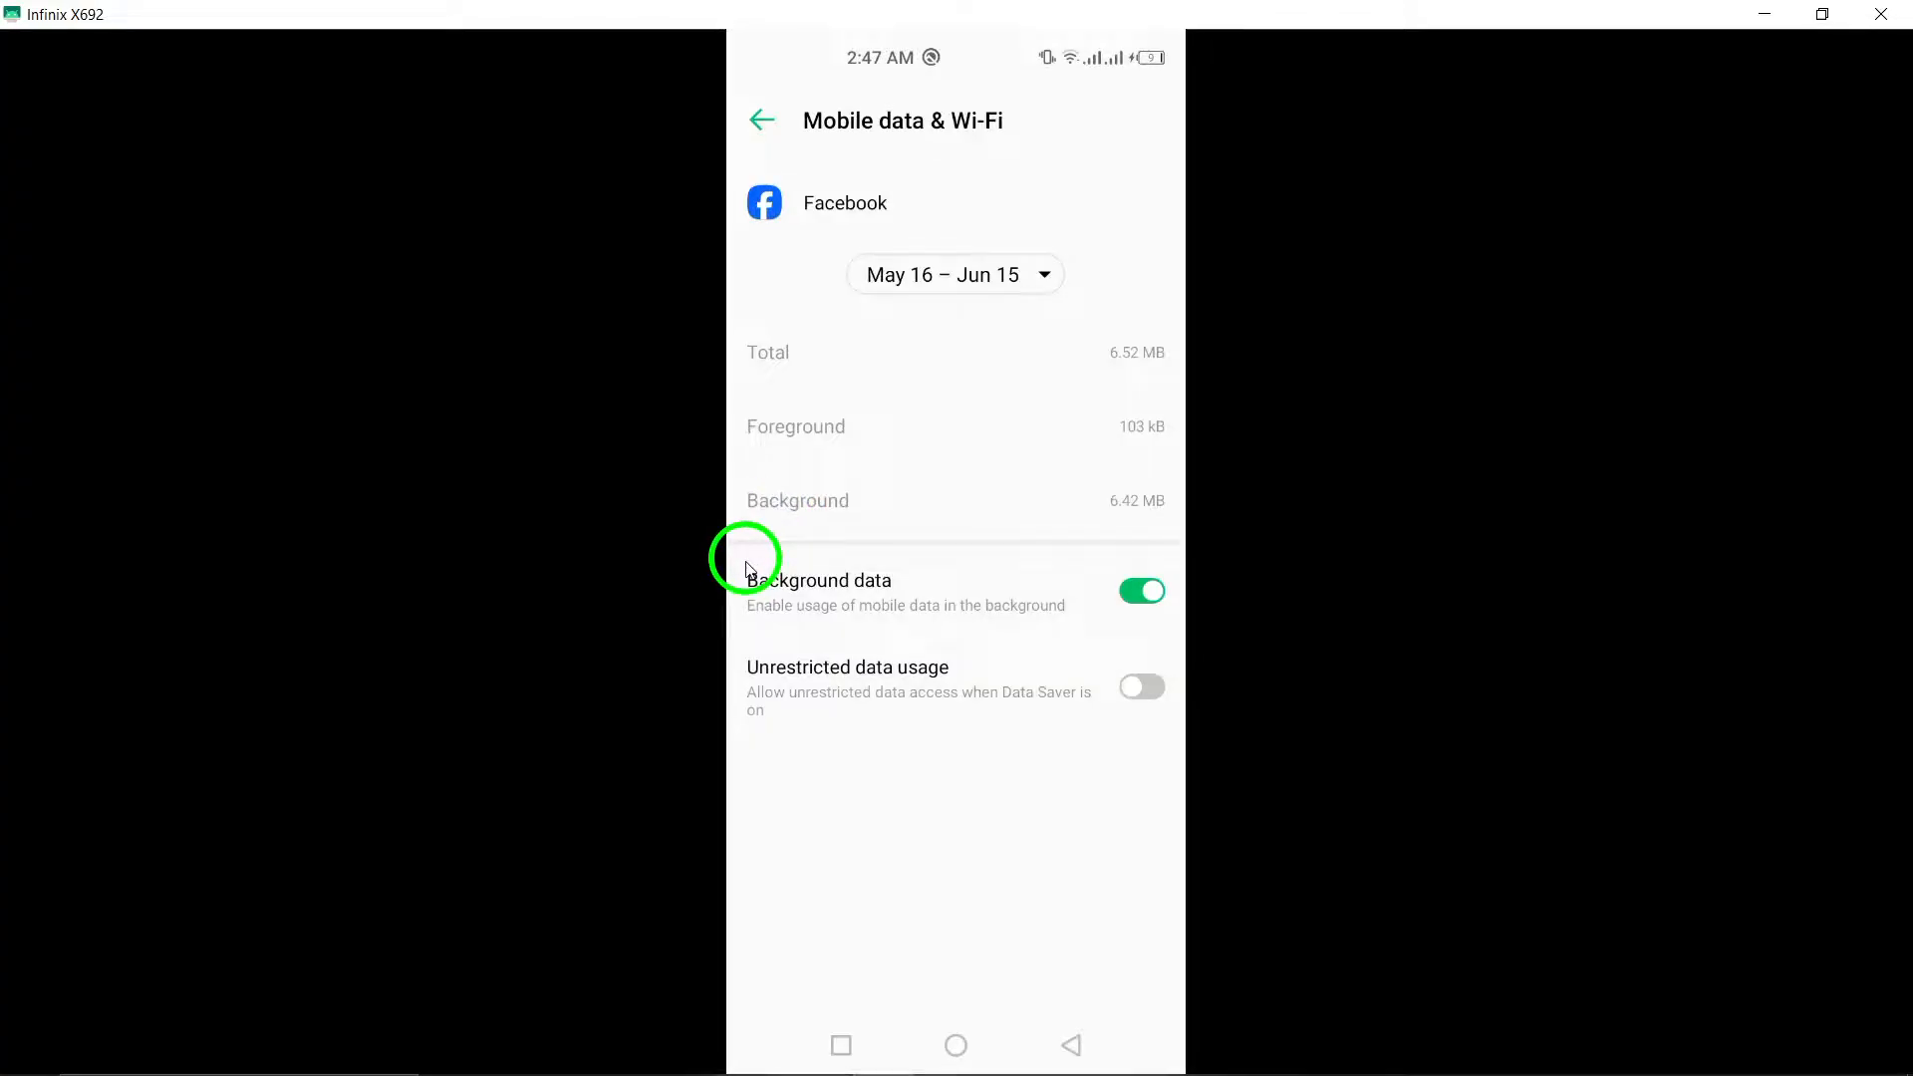
pyautogui.moveTo(713, 608)
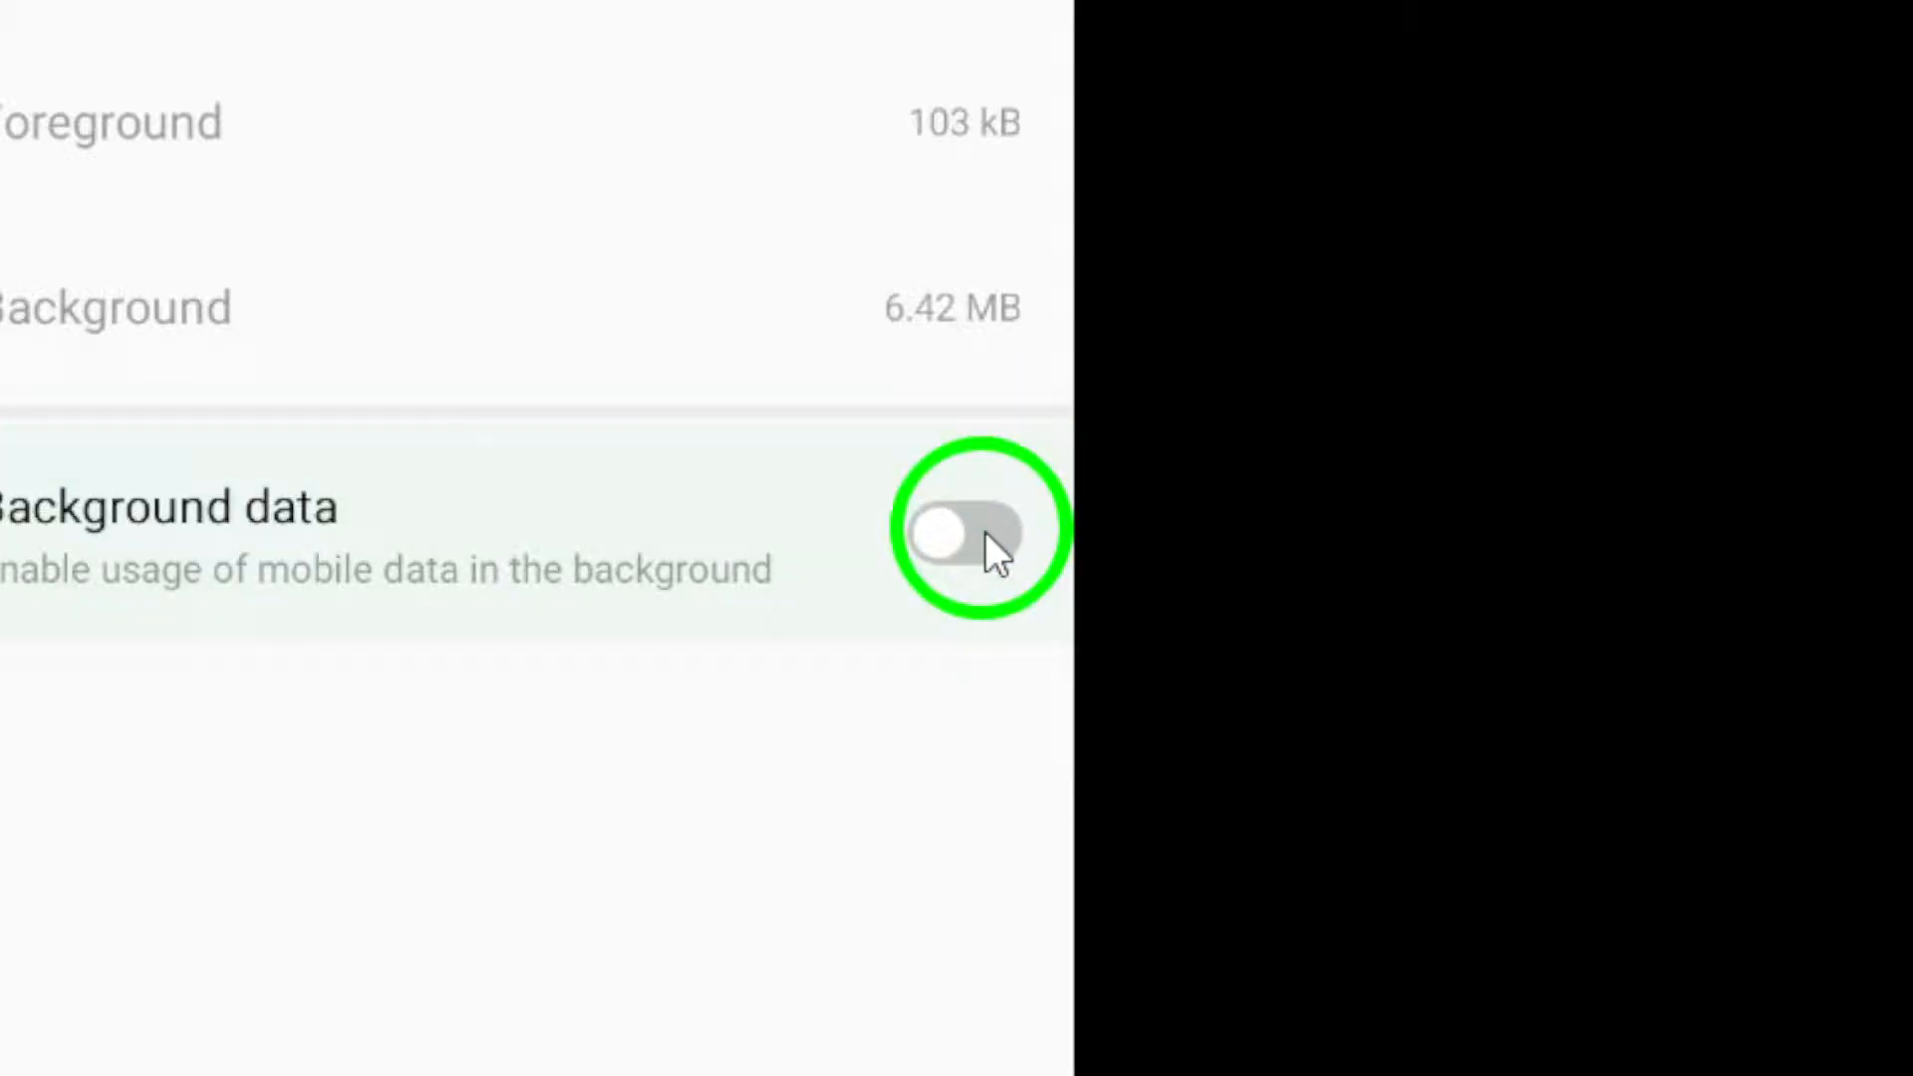
# Switch Facebook's Background data toggle back on after turning it off
pyautogui.click(964, 531)
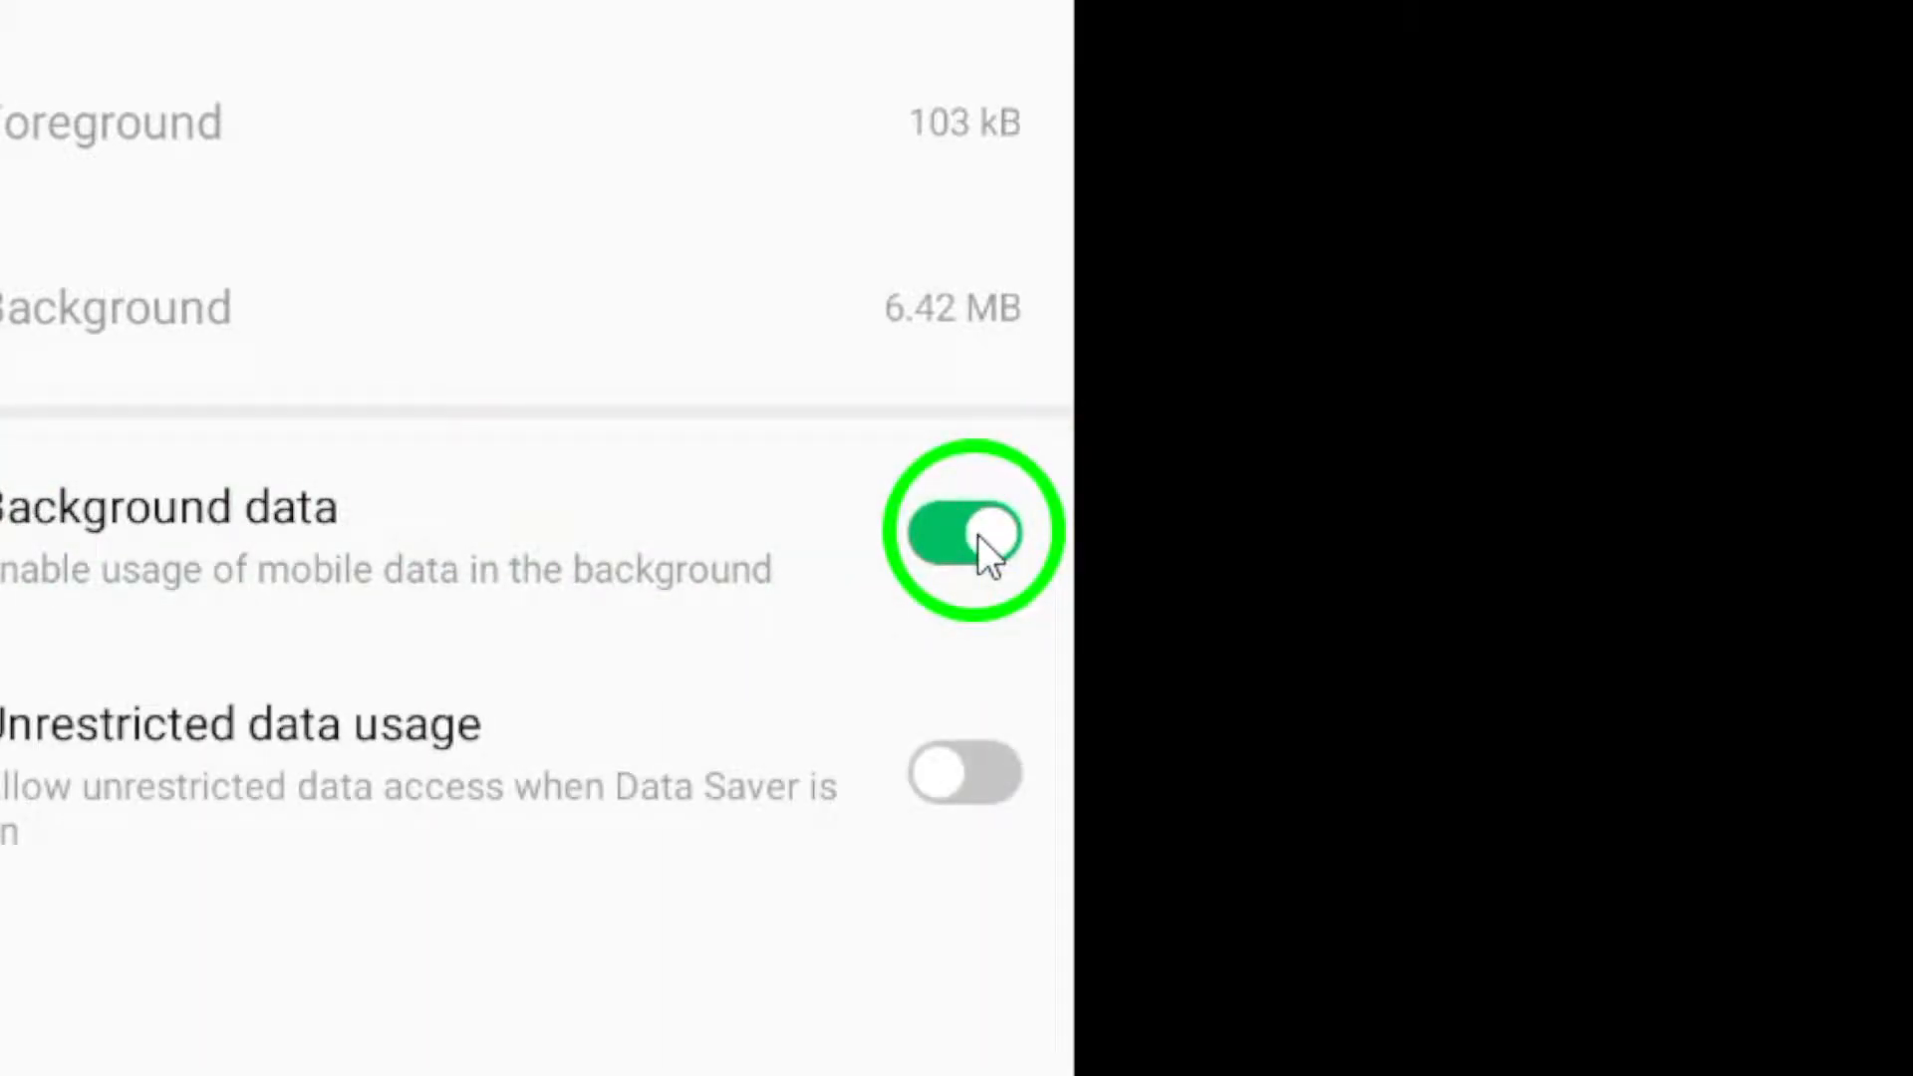